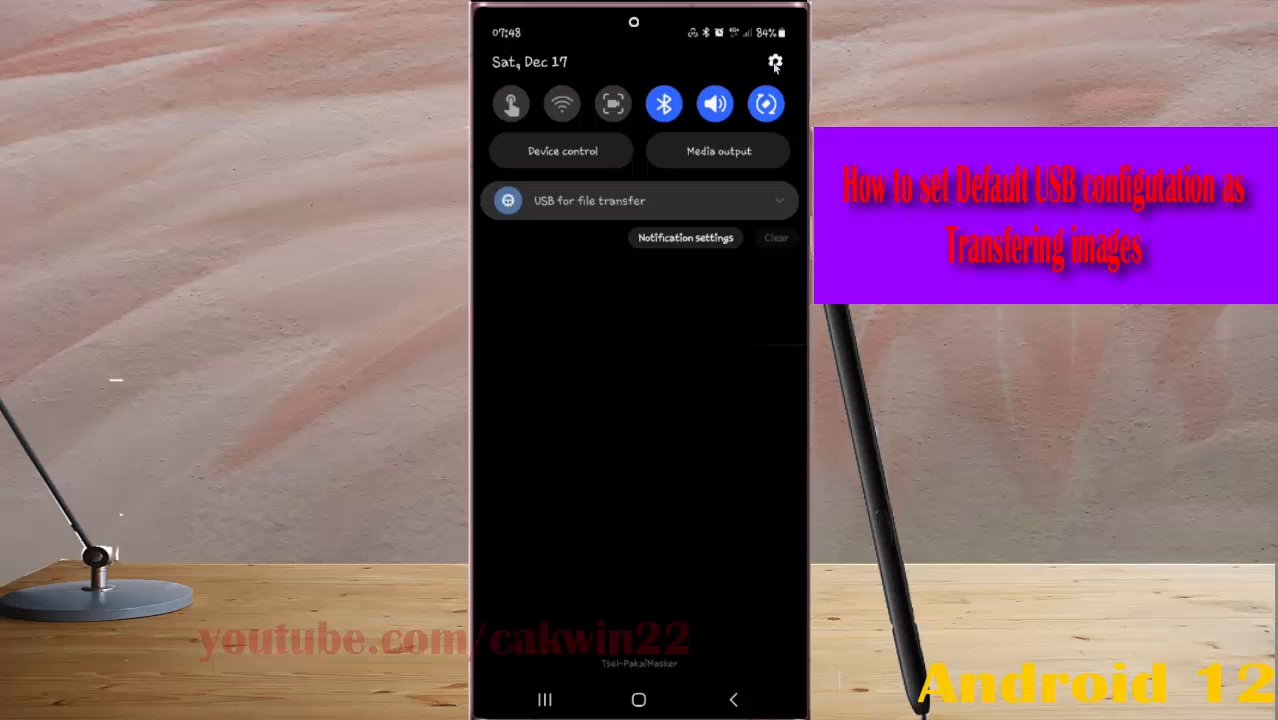
# Step: Open Settings from the quick panel gear and scroll to Developer options at the bottom
pyautogui.click(775, 62)
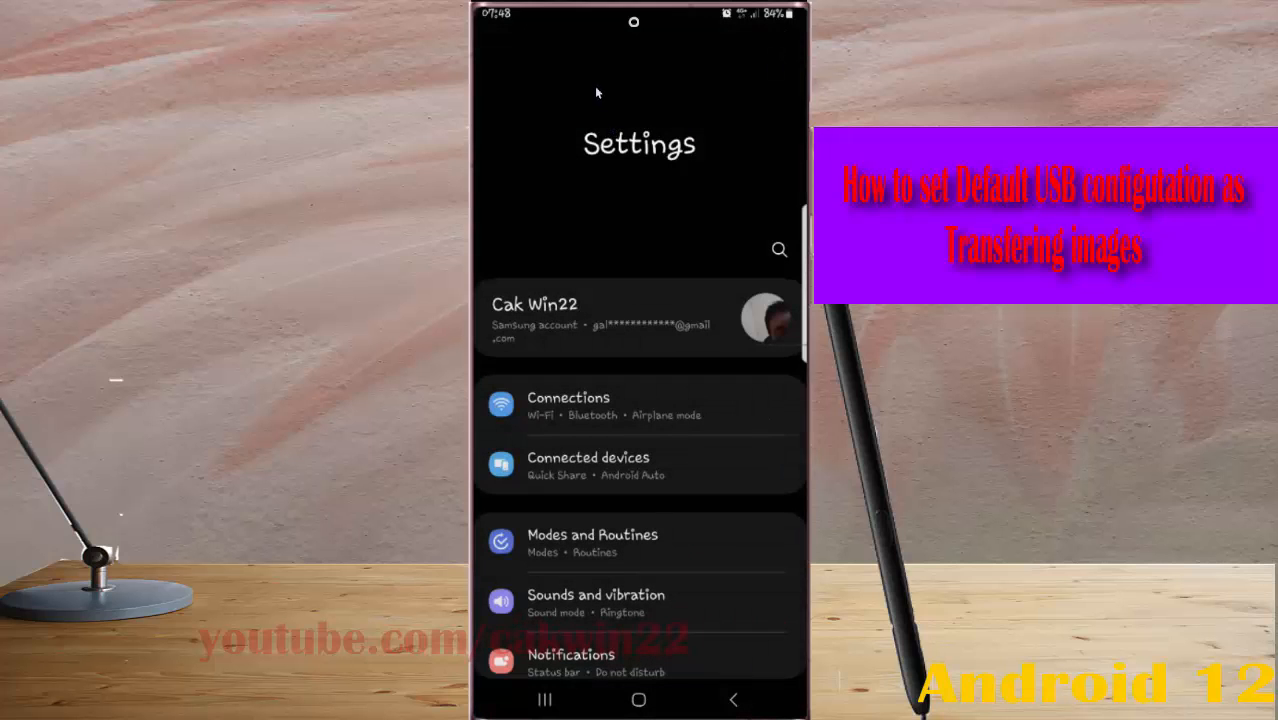
pyautogui.scroll(-3)
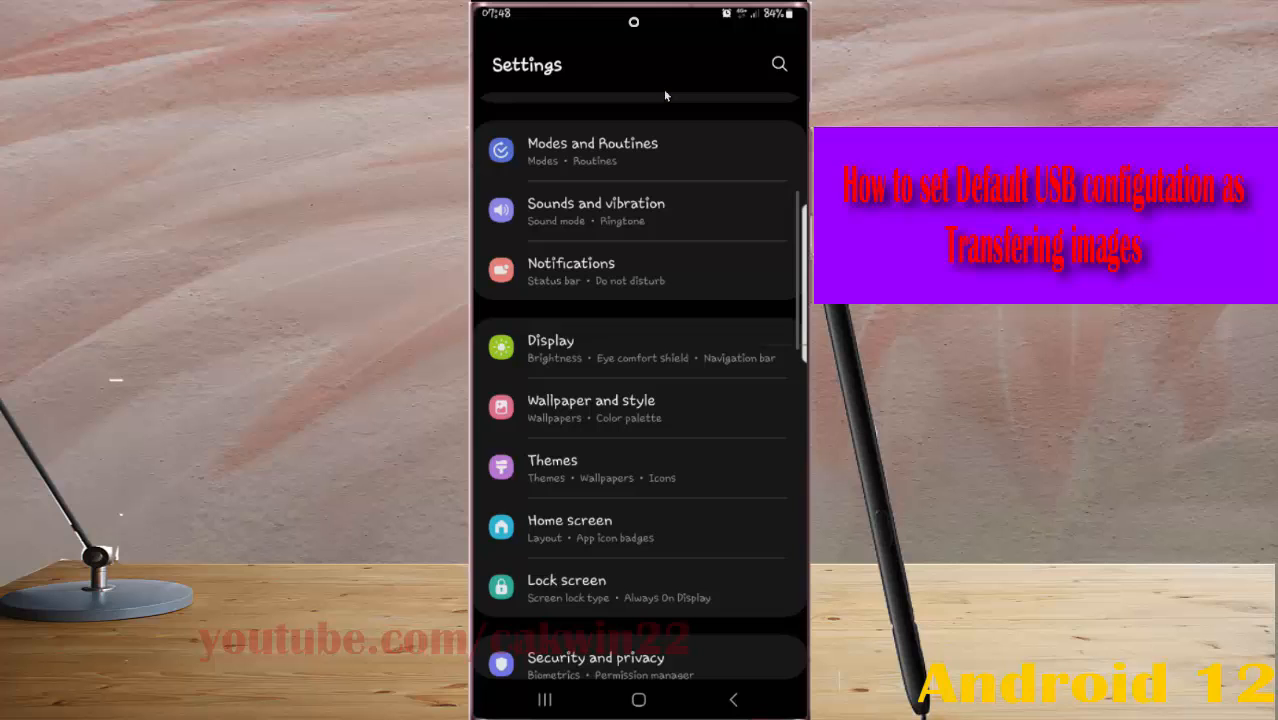
pyautogui.scroll(-3)
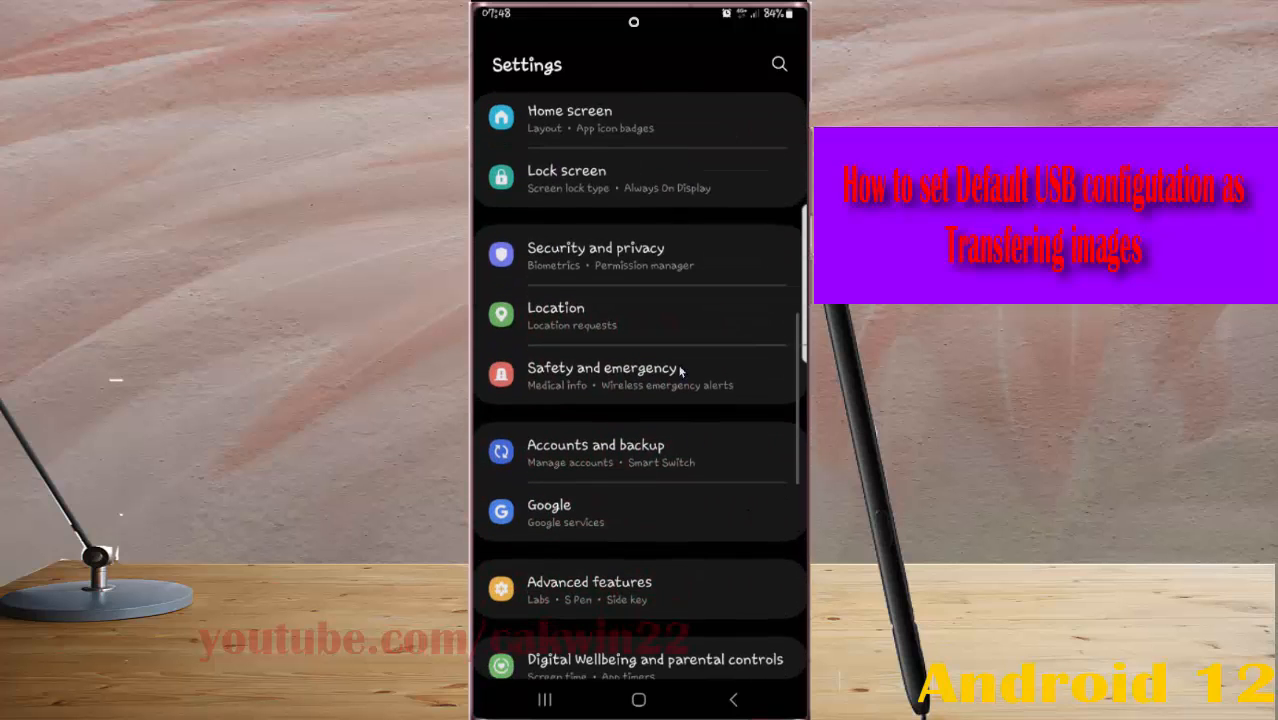
pyautogui.scroll(-3)
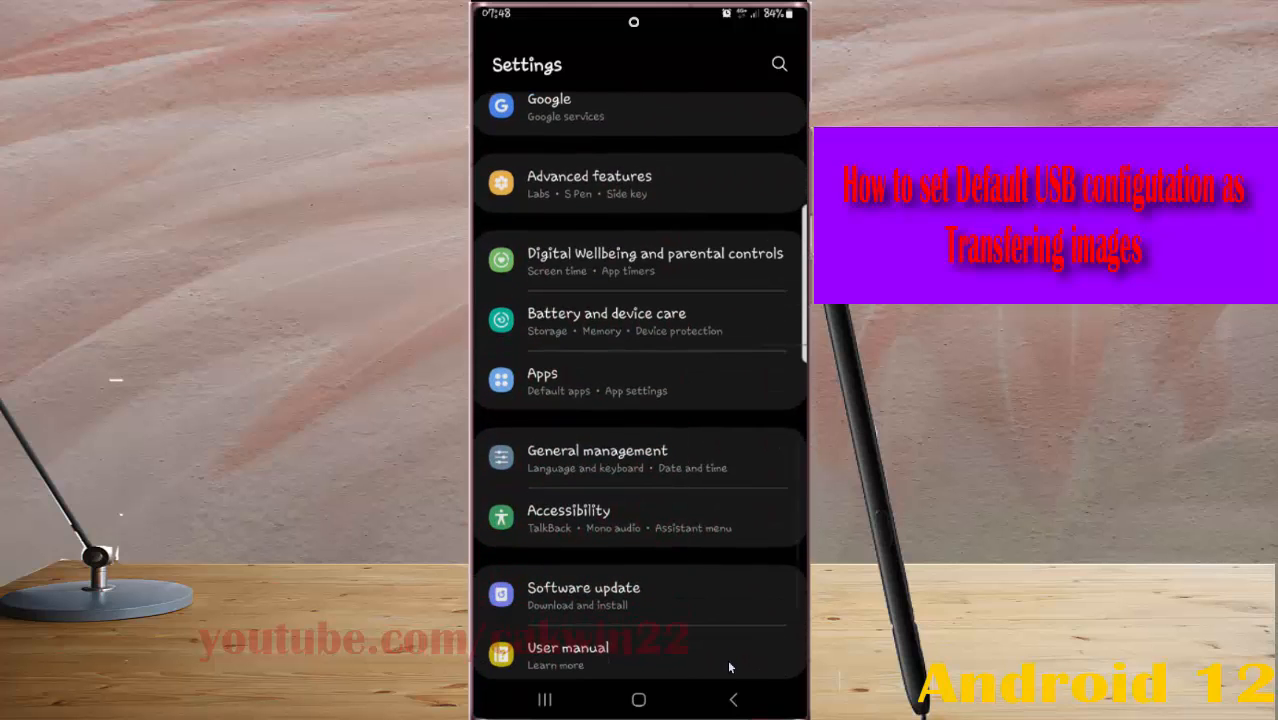
pyautogui.scroll(-3)
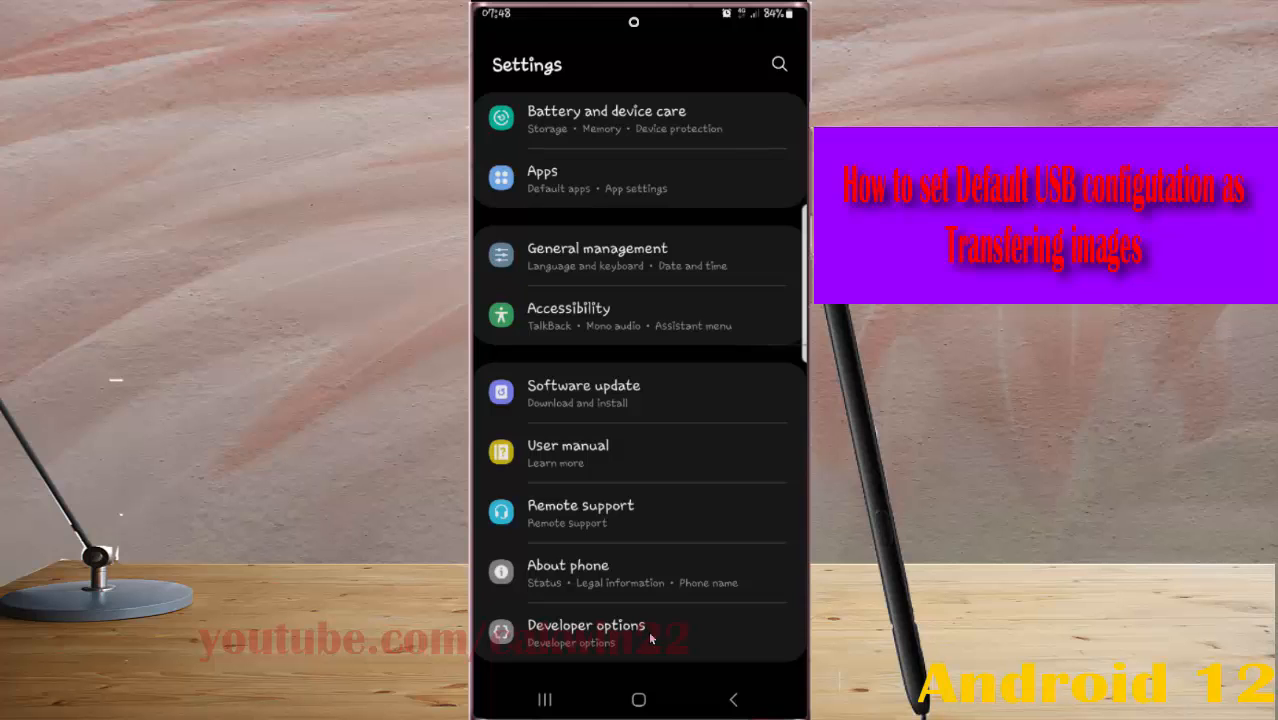
# Step: Open Developer options and scroll down to Default USB configuration under Networking
pyautogui.click(585, 632)
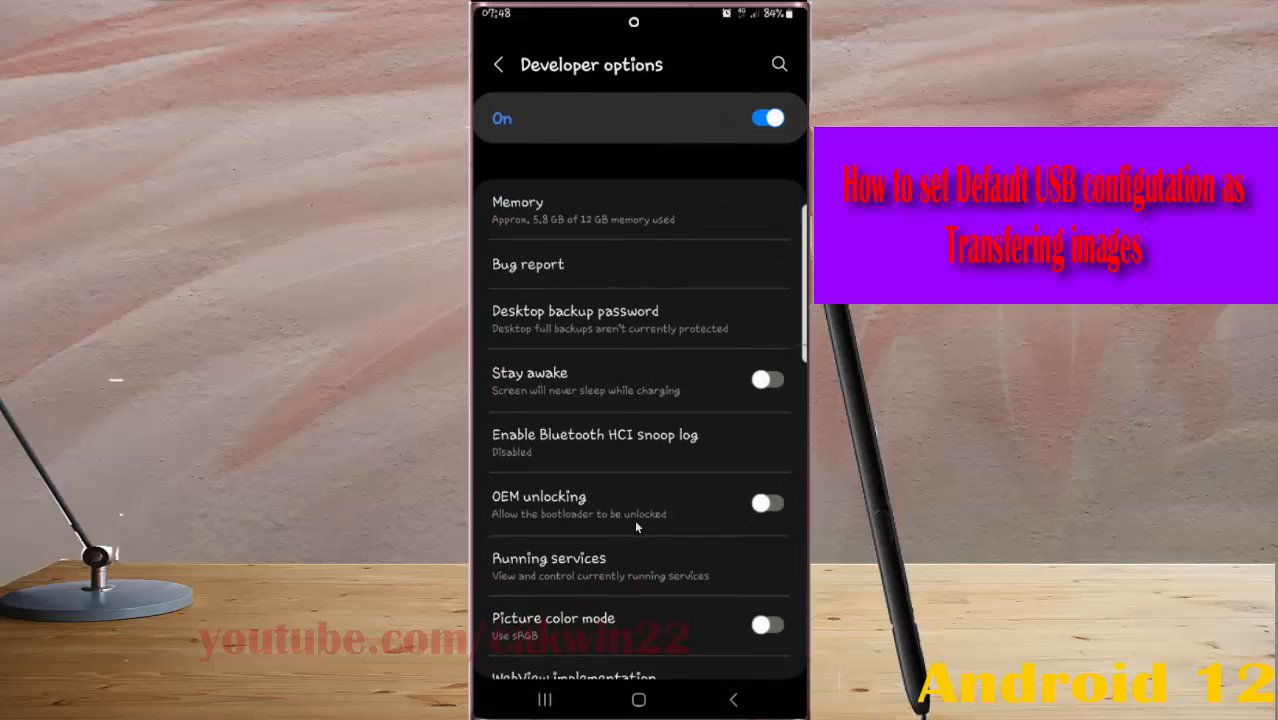
pyautogui.scroll(-3)
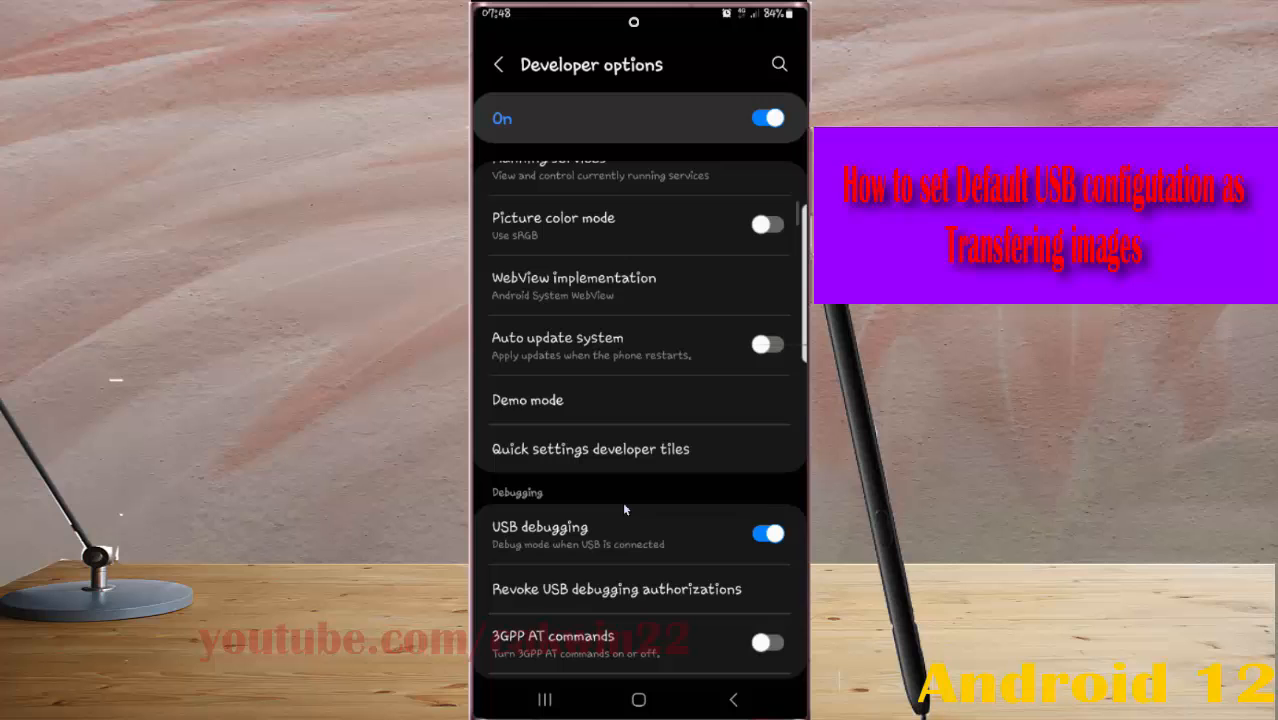
pyautogui.scroll(-3)
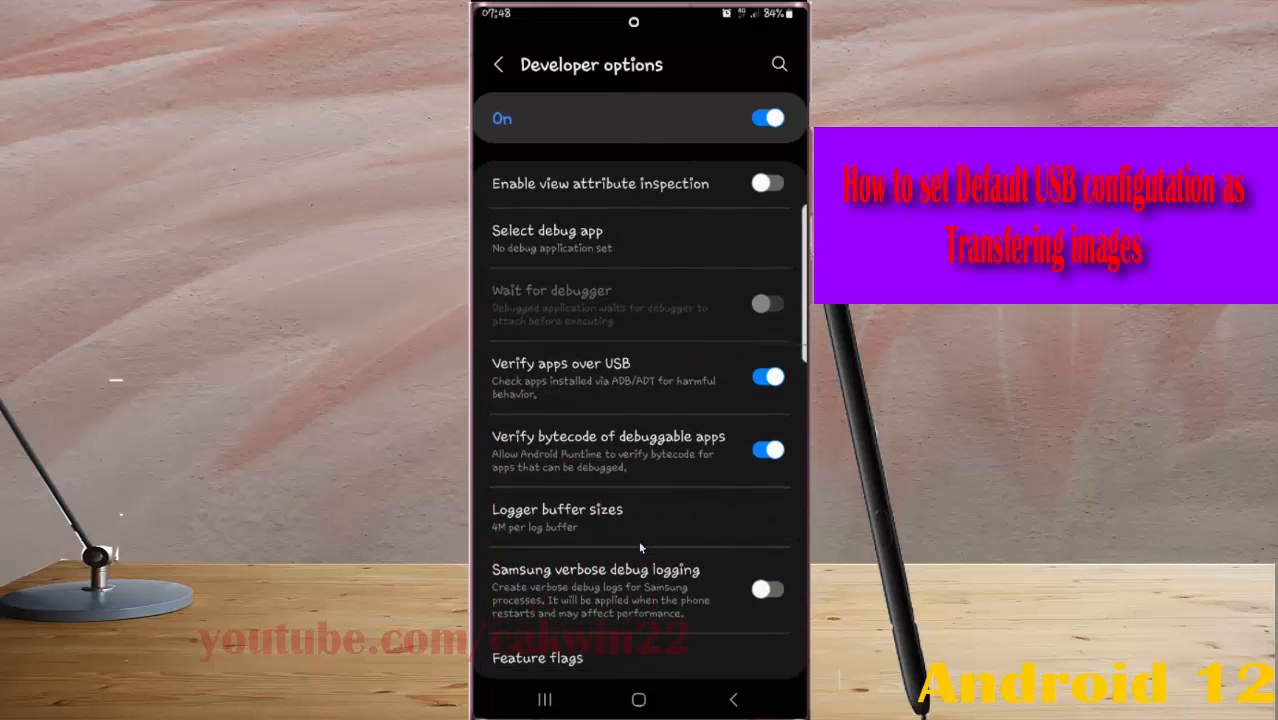
pyautogui.scroll(-3)
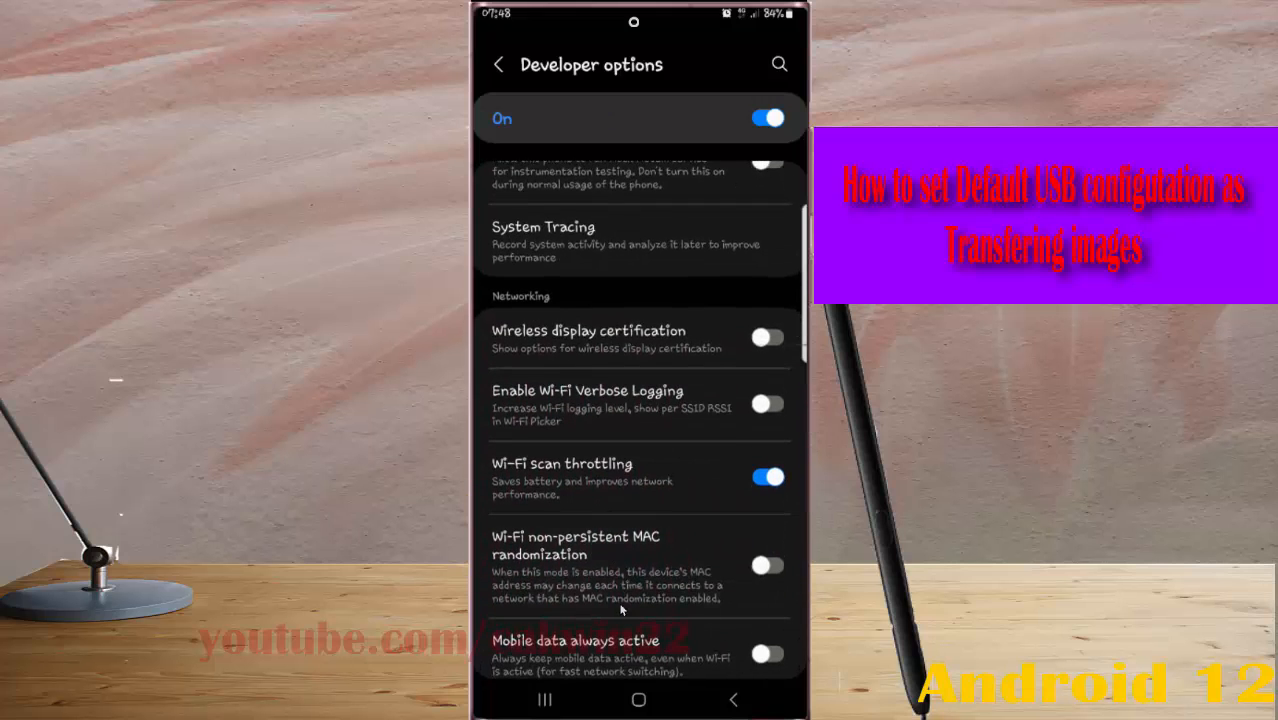
pyautogui.scroll(-3)
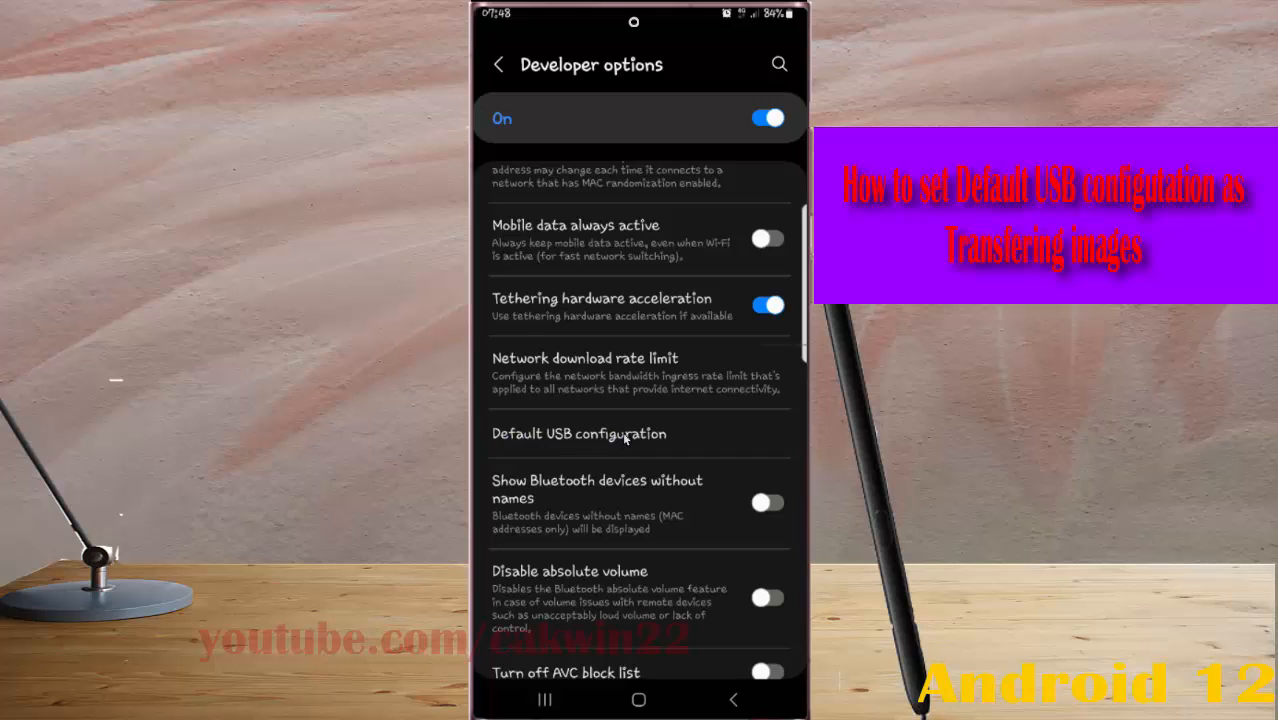
# Step: Open Default USB configuration, currently set to Transferring files / Android Auto
pyautogui.click(578, 433)
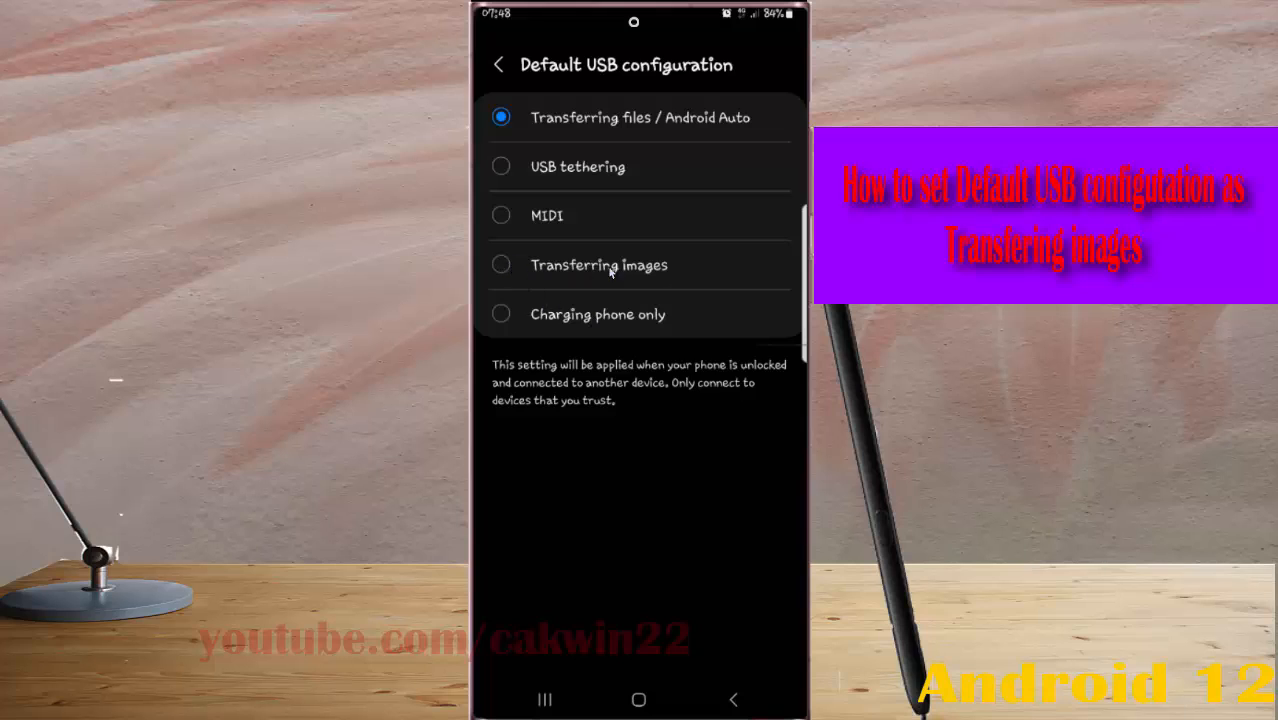
pyautogui.moveTo(668, 268)
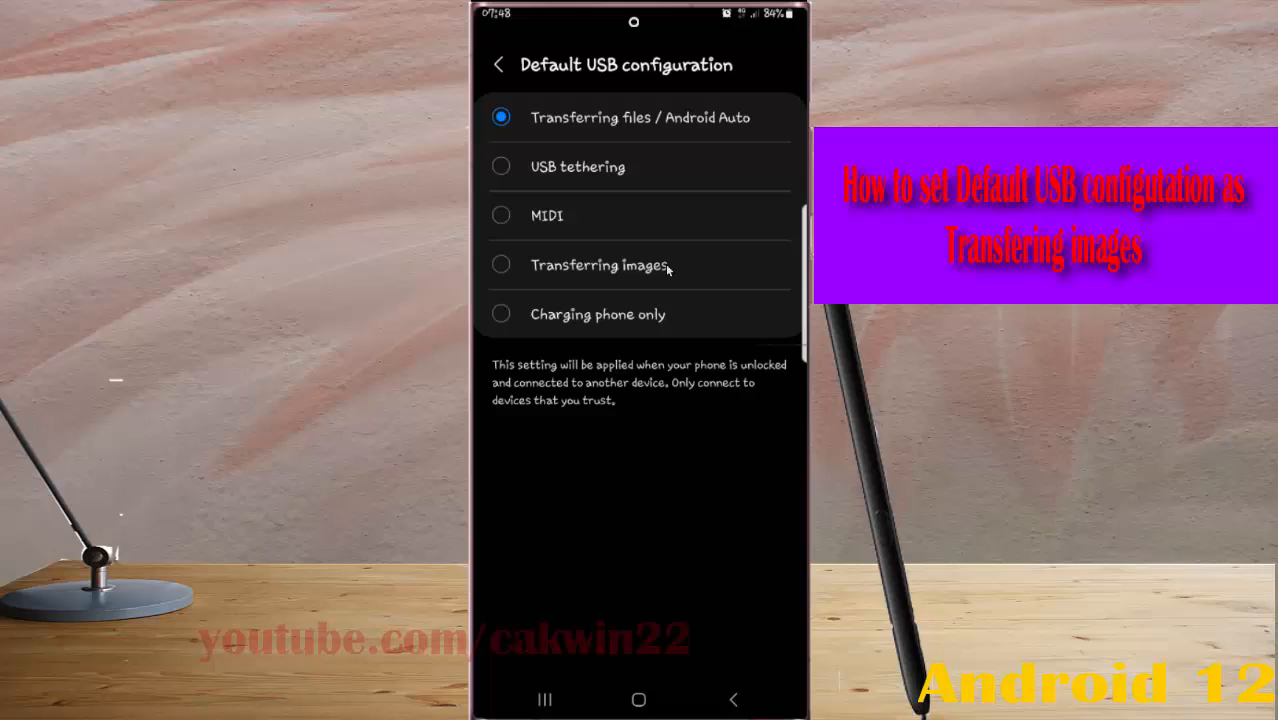
pyautogui.moveTo(522, 382)
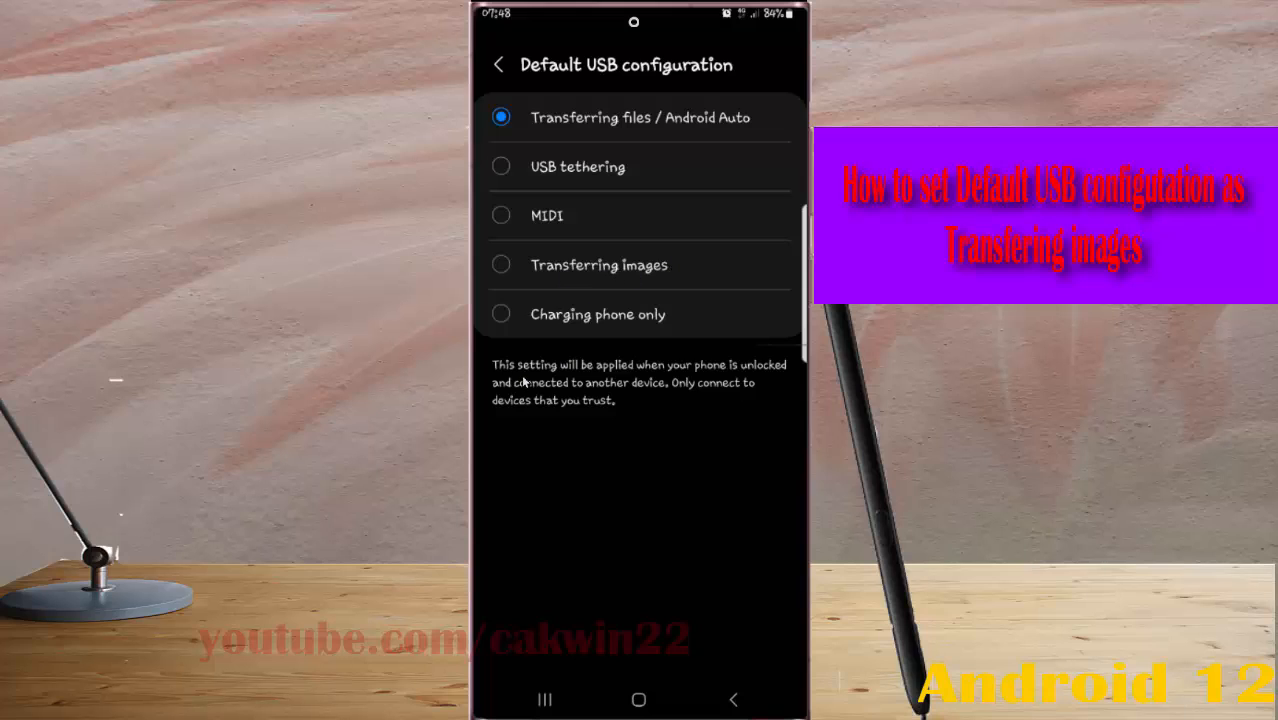
pyautogui.moveTo(675, 385)
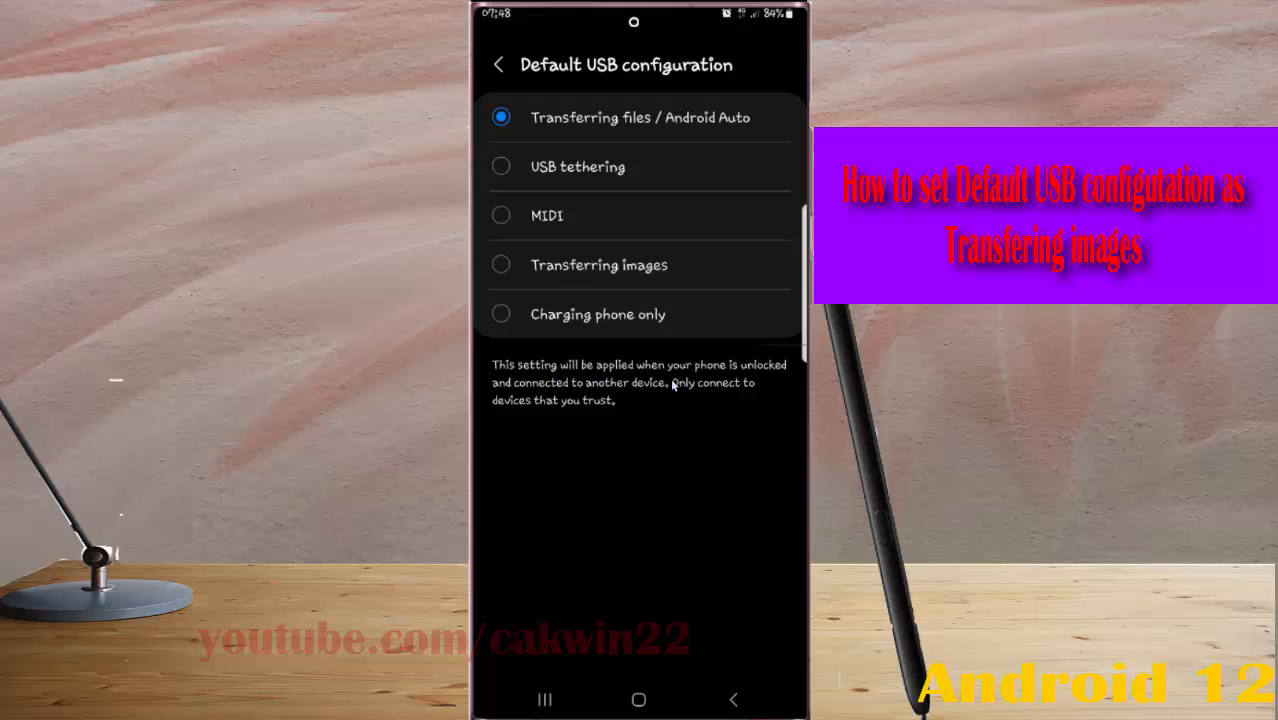
pyautogui.moveTo(590, 402)
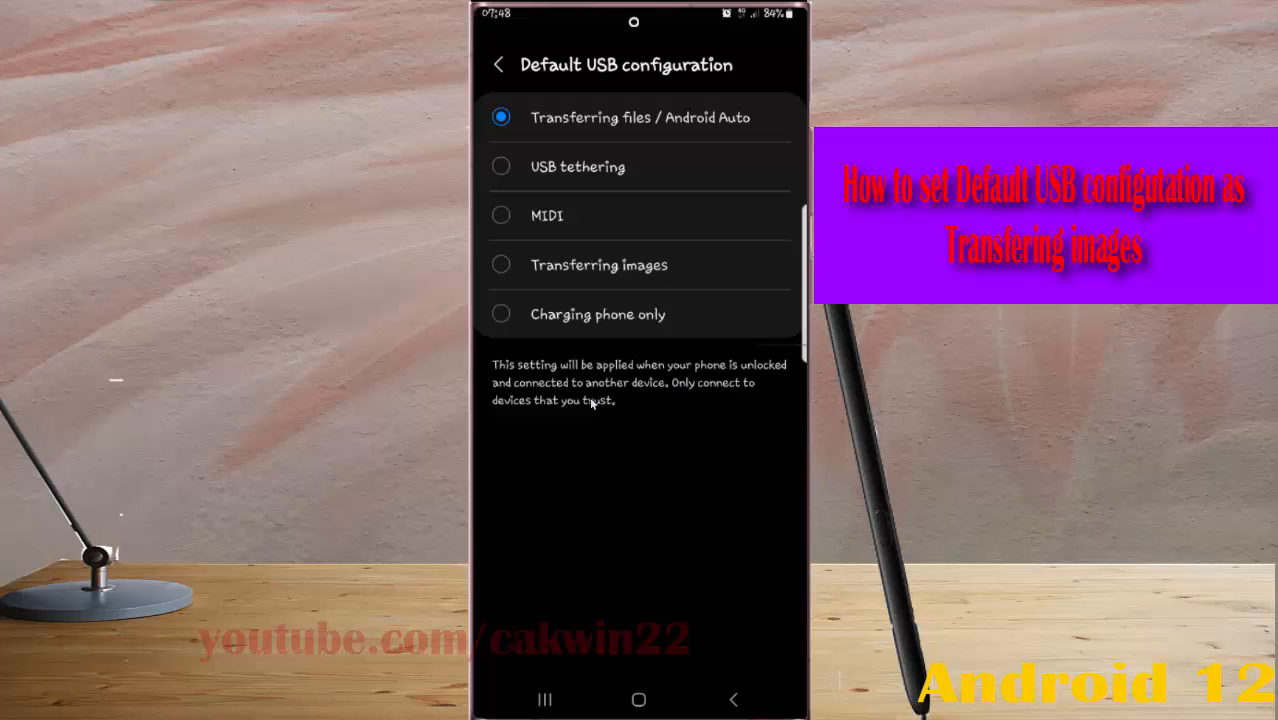
pyautogui.moveTo(737, 377)
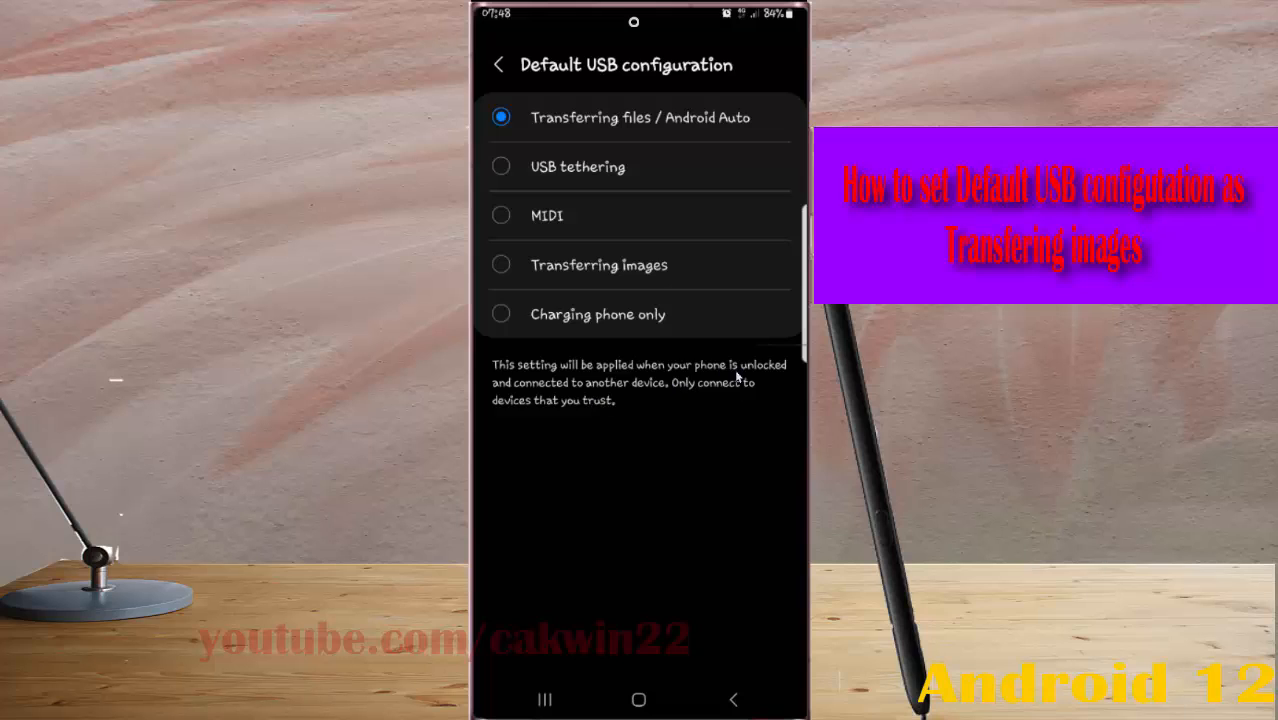
pyautogui.moveTo(557, 424)
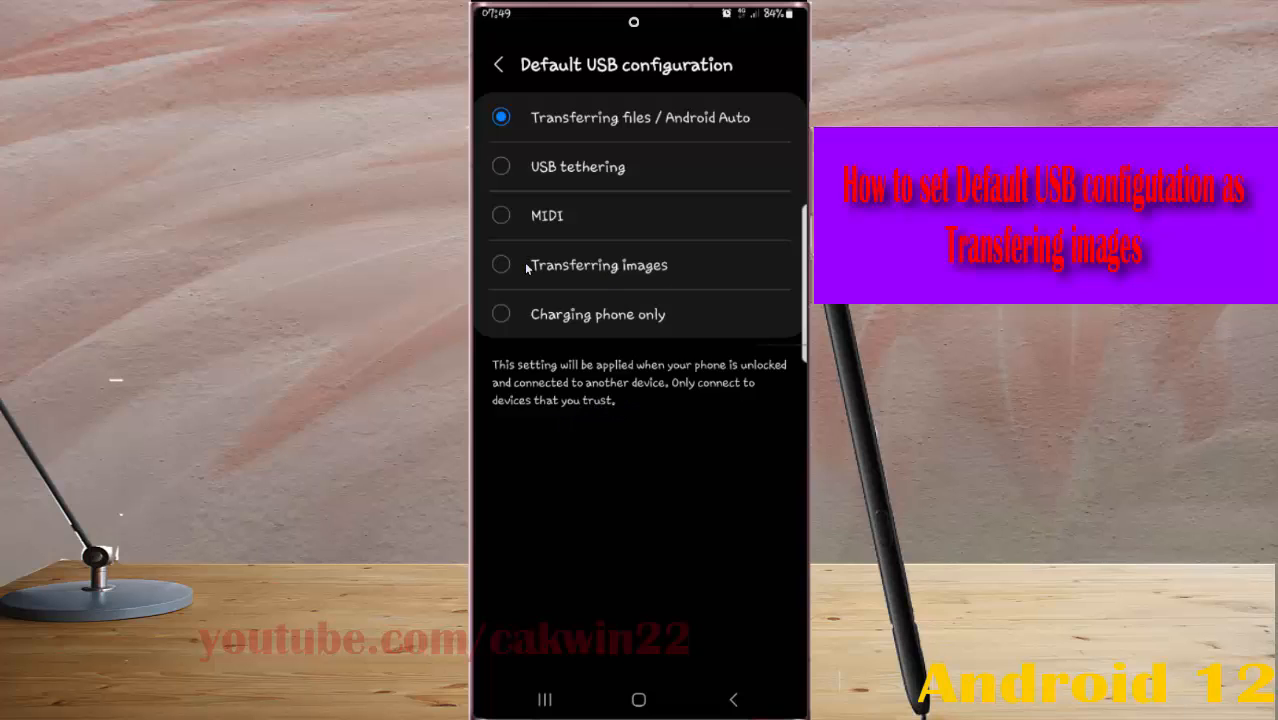
pyautogui.moveTo(587, 272)
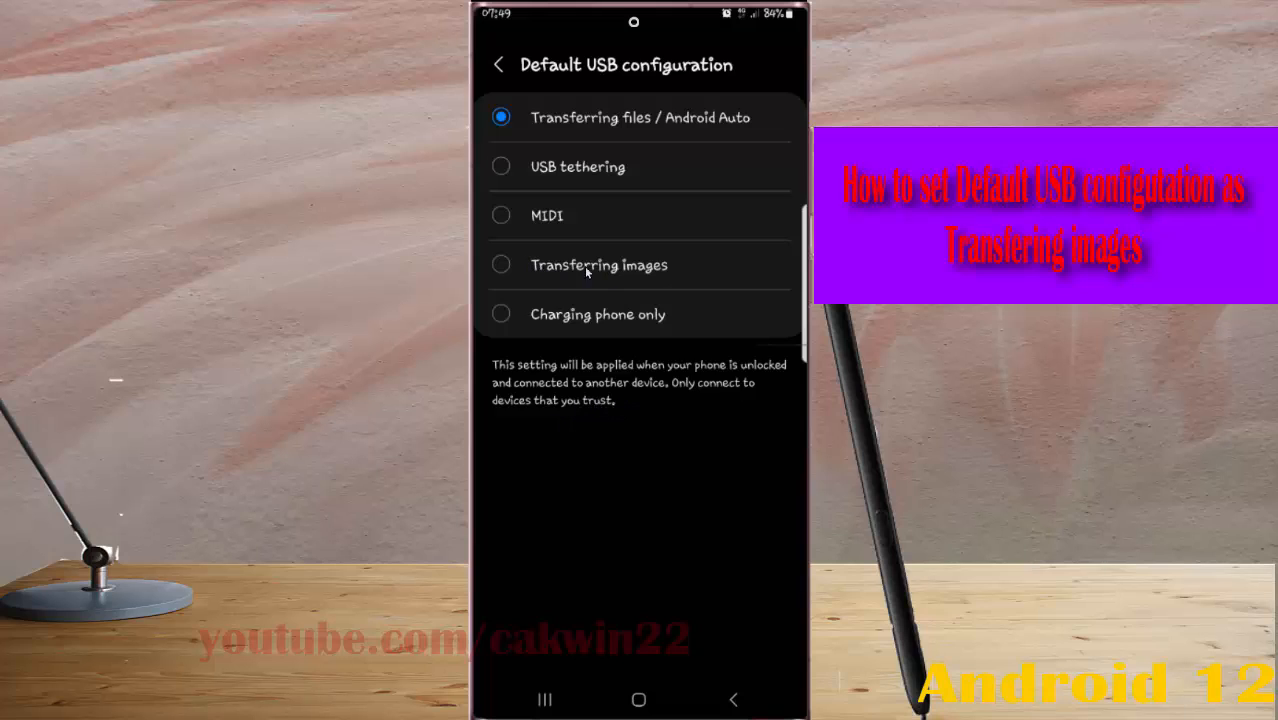
pyautogui.moveTo(603, 264)
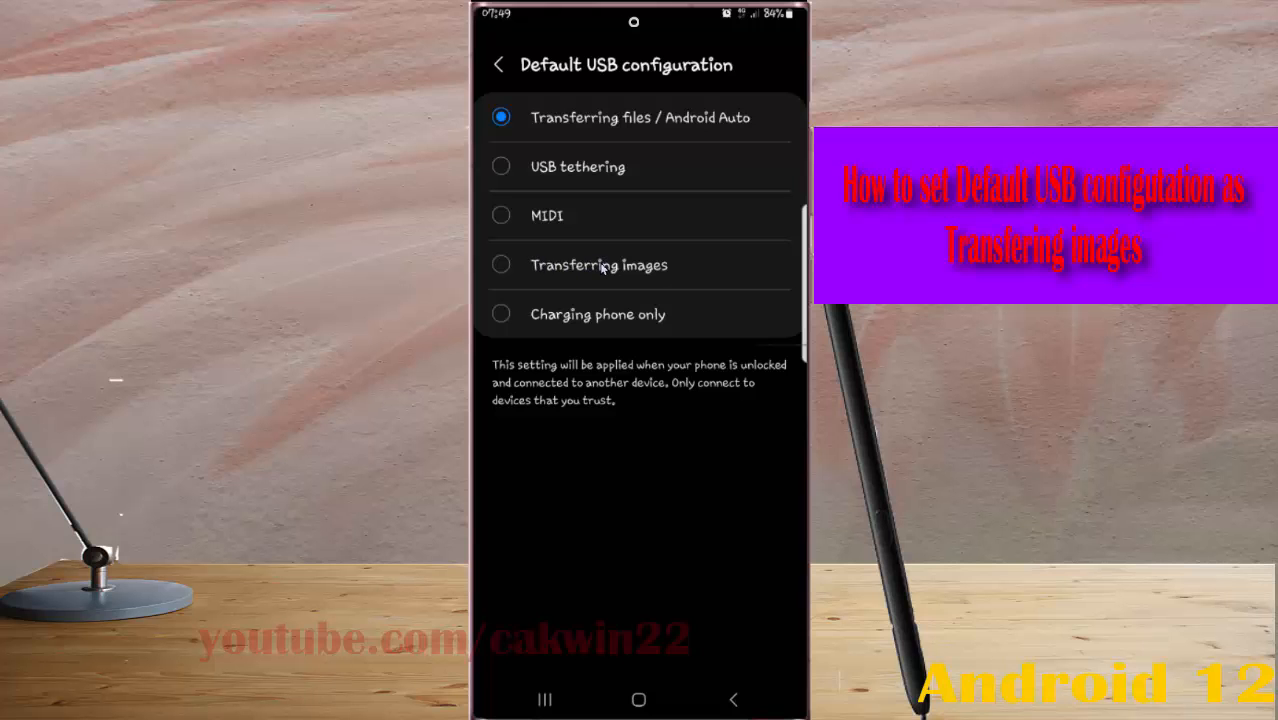
pyautogui.moveTo(640, 668)
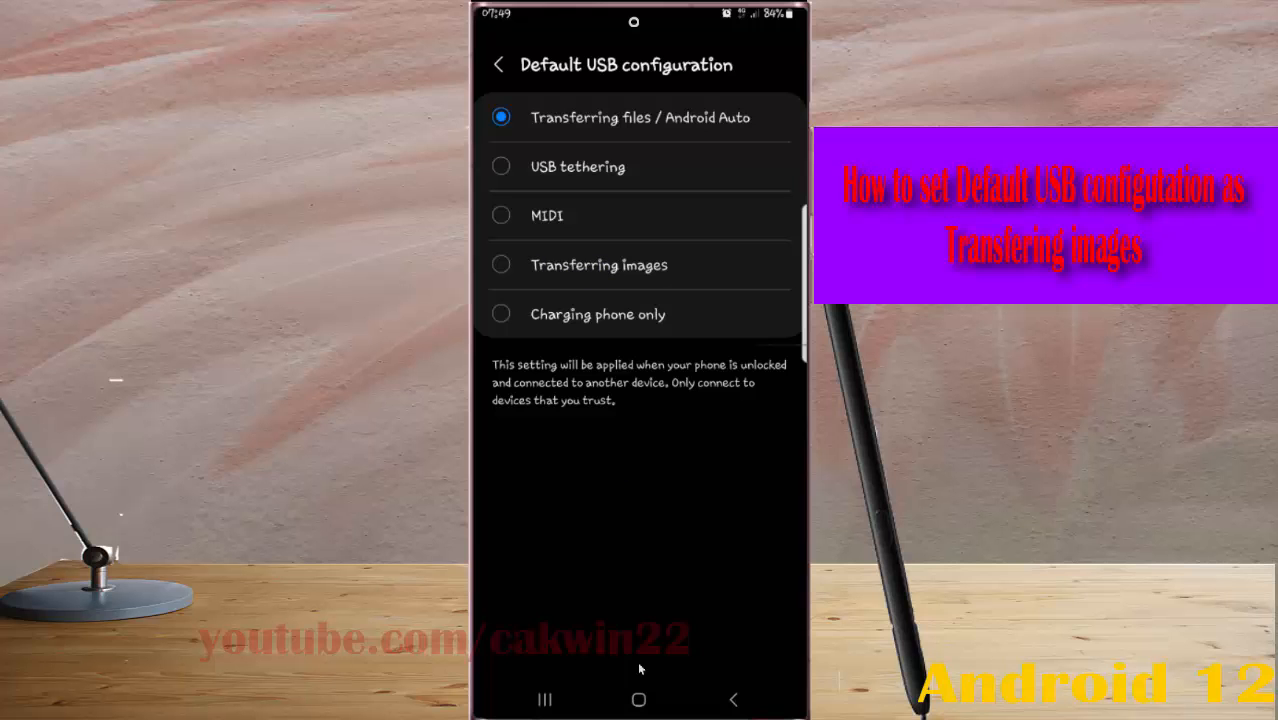